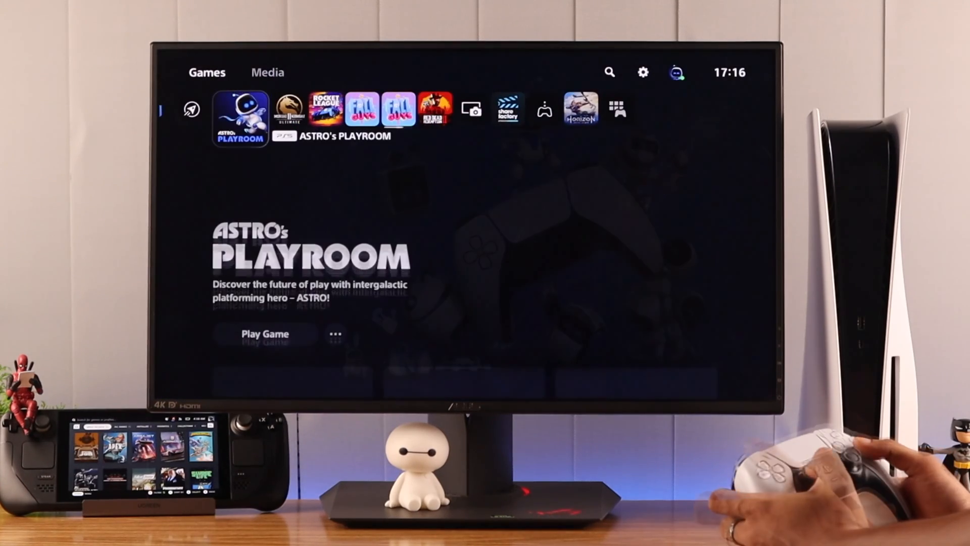
Step: Force-close the running Astro's Playroom game via its Options menu's Close Game
click(264, 334)
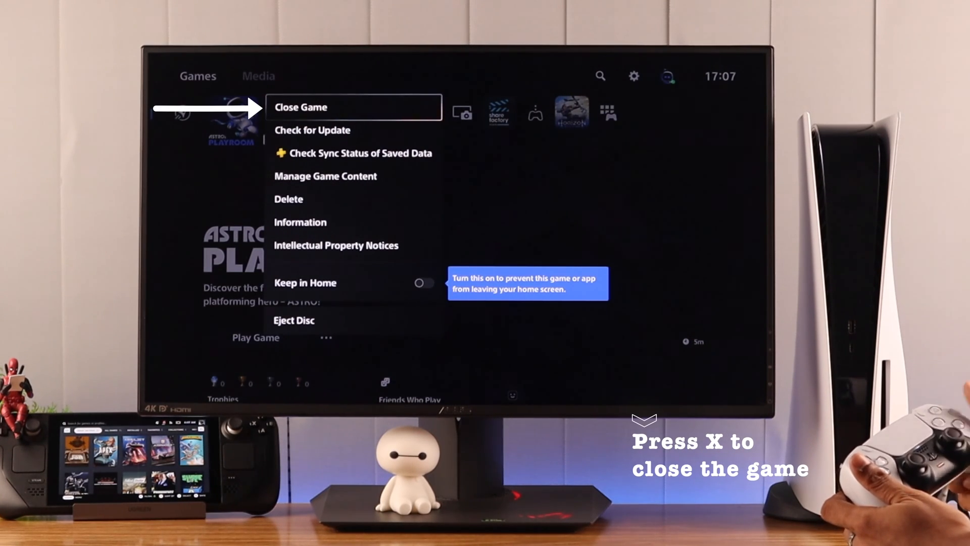
click(301, 107)
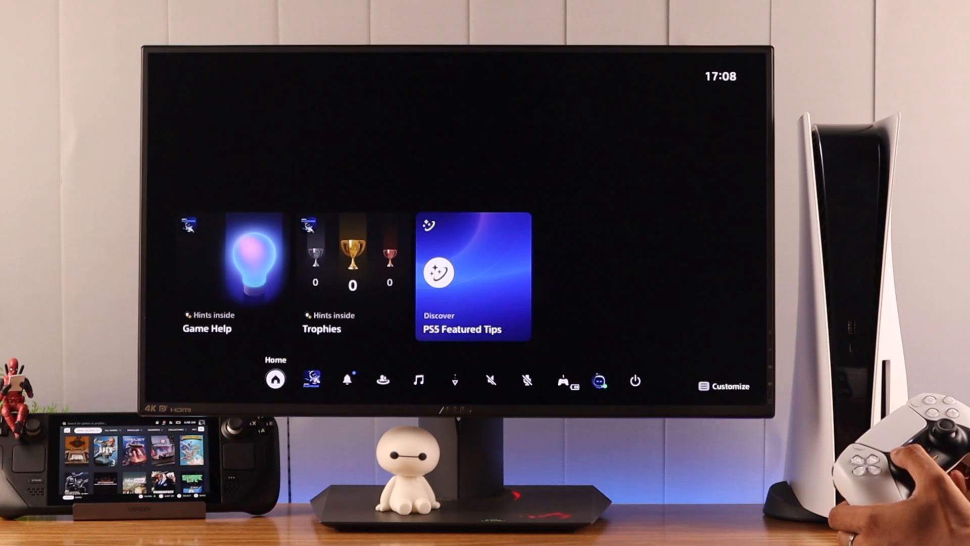
Step: Go to the Switcher to list running and recent apps
click(311, 379)
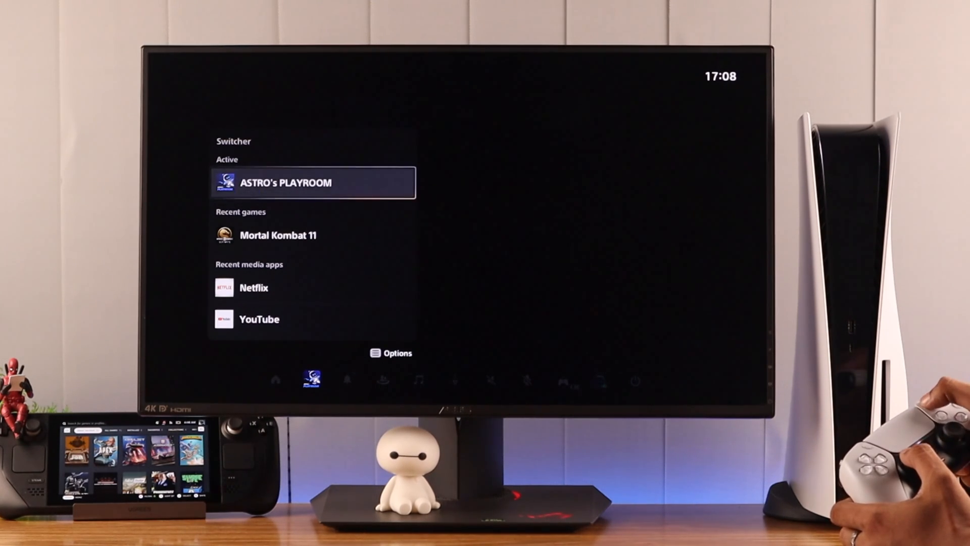
Step: Close Astro's Playroom from the Switcher's Active entry via its options
click(391, 353)
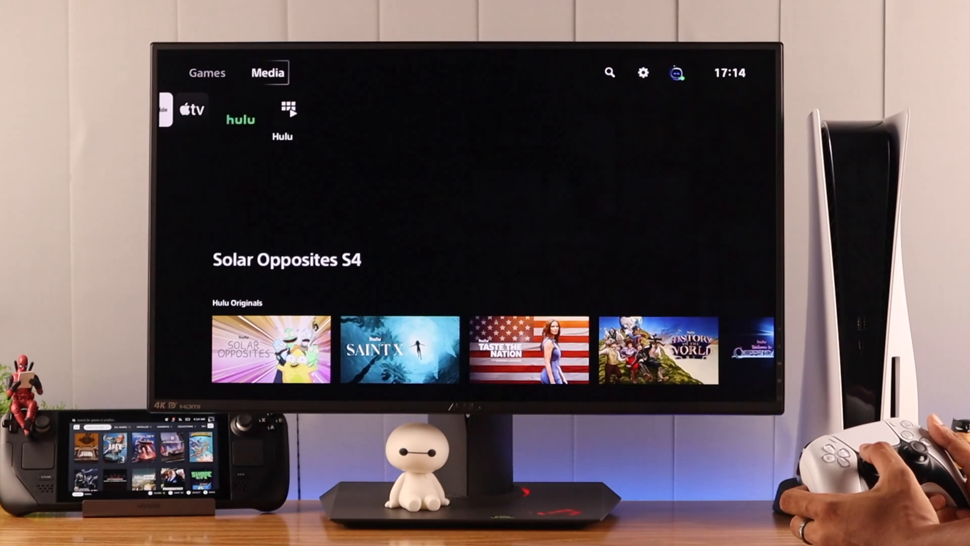
Step: Switch the home screen from the Media tab to the Games tab
click(207, 73)
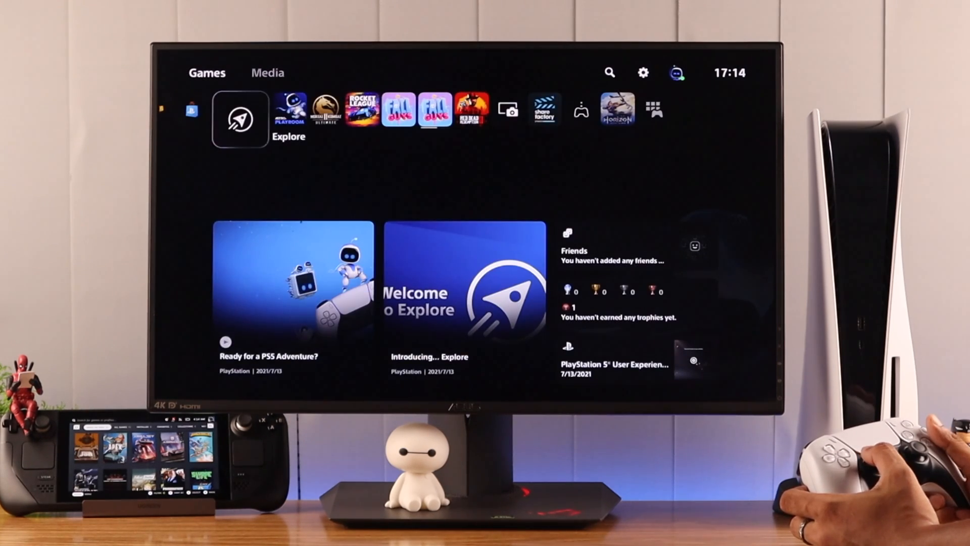